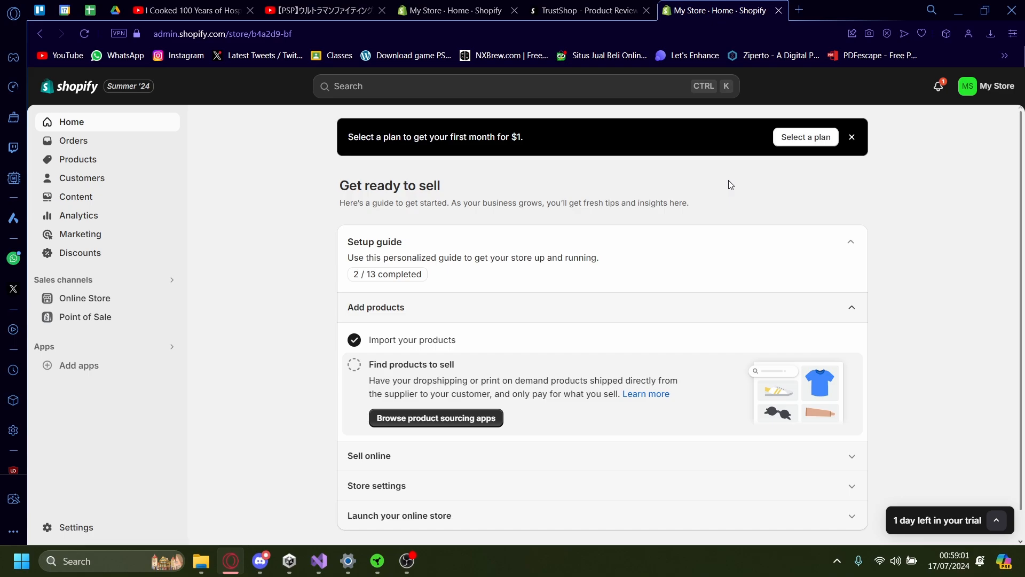
pyautogui.moveTo(427, 315)
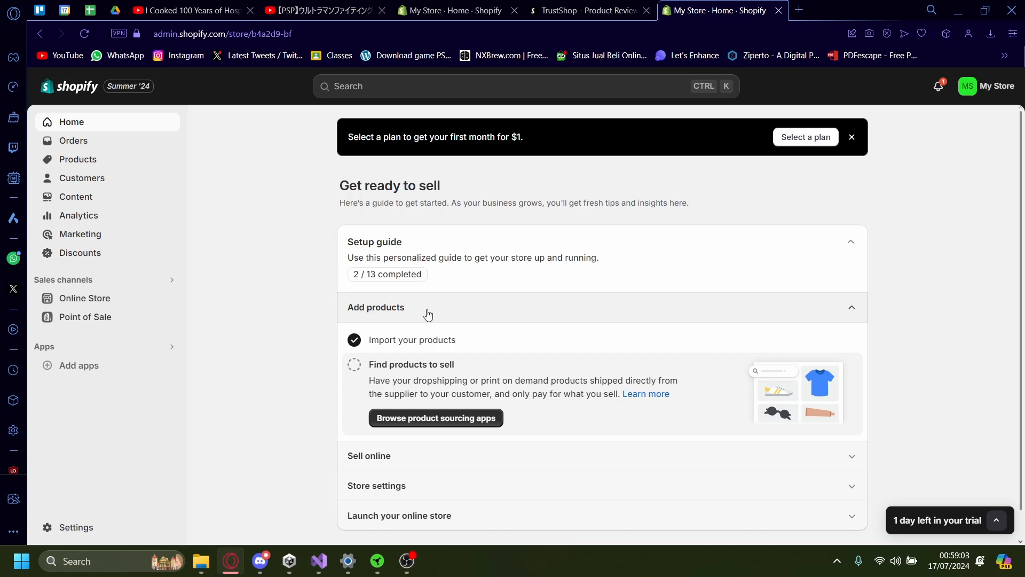
pyautogui.moveTo(214, 361)
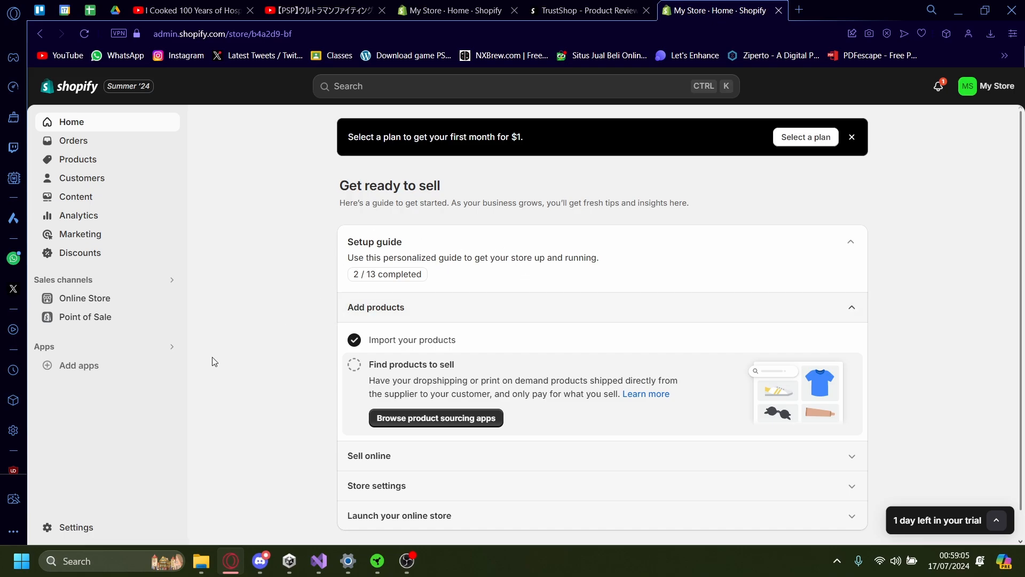
pyautogui.moveTo(217, 378)
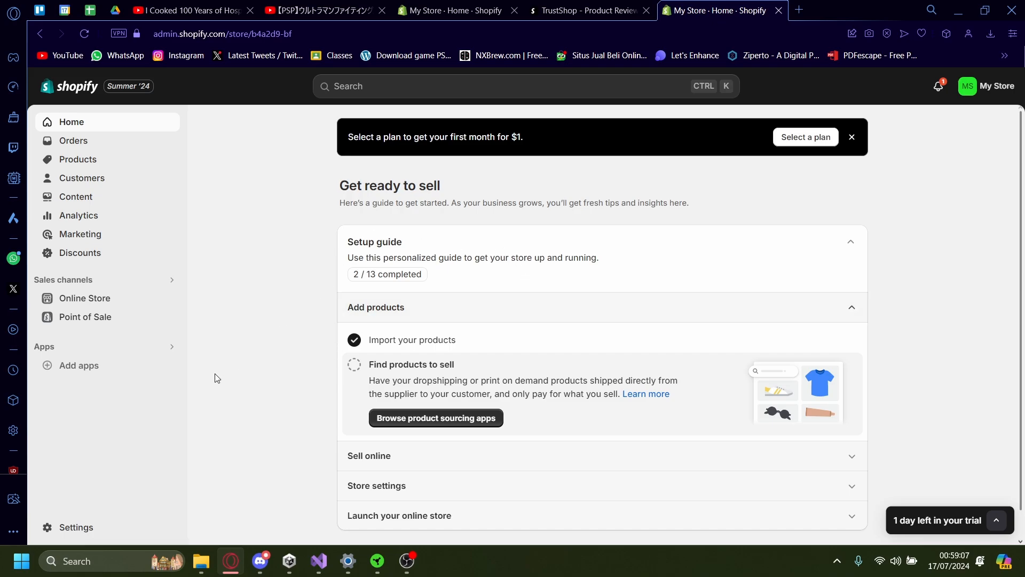
pyautogui.moveTo(84, 316)
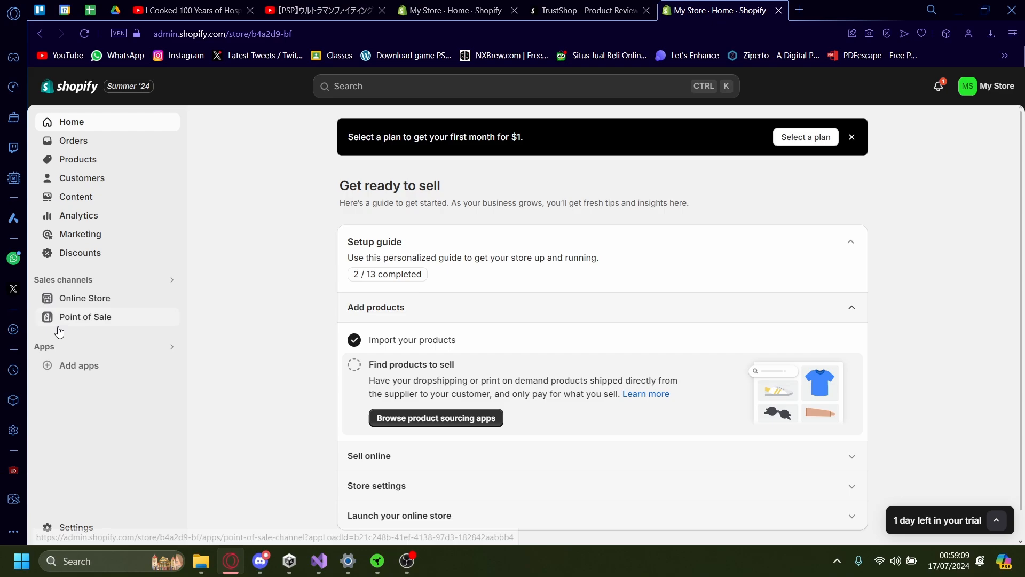
# - Browse the Picked for you apps, then follow the Shopify App Store link
pyautogui.click(78, 364)
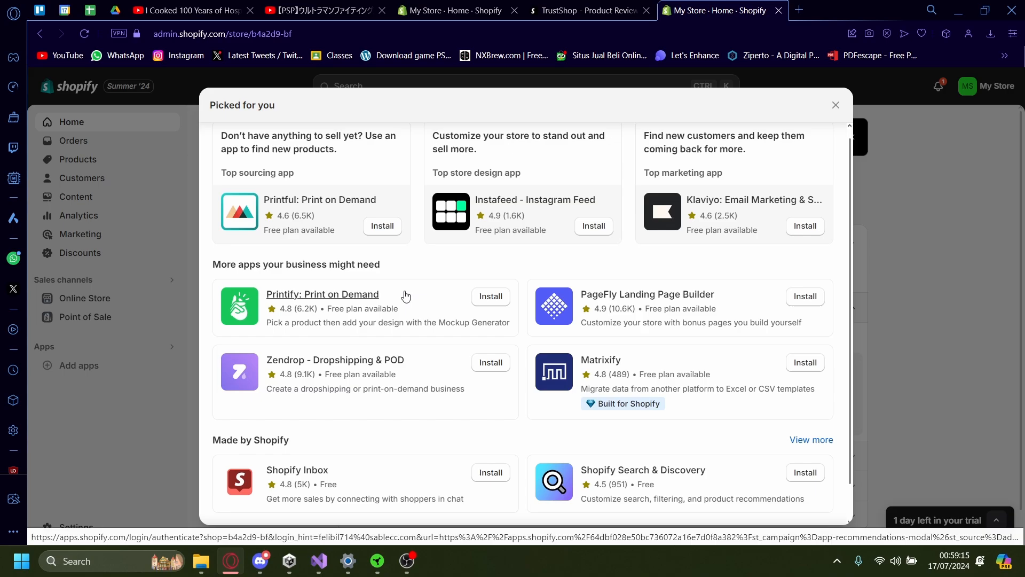
pyautogui.scroll(-3)
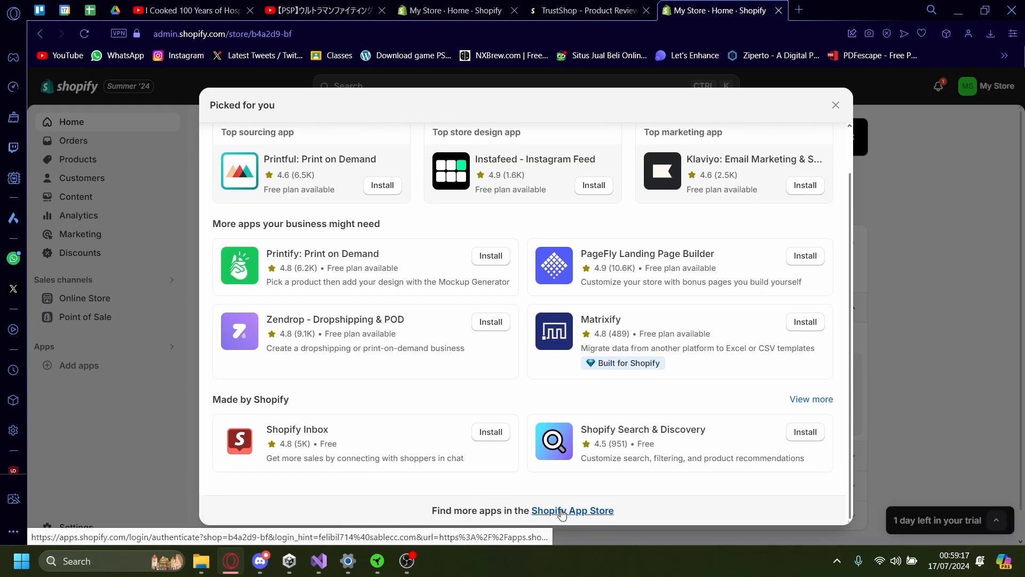
pyautogui.click(572, 510)
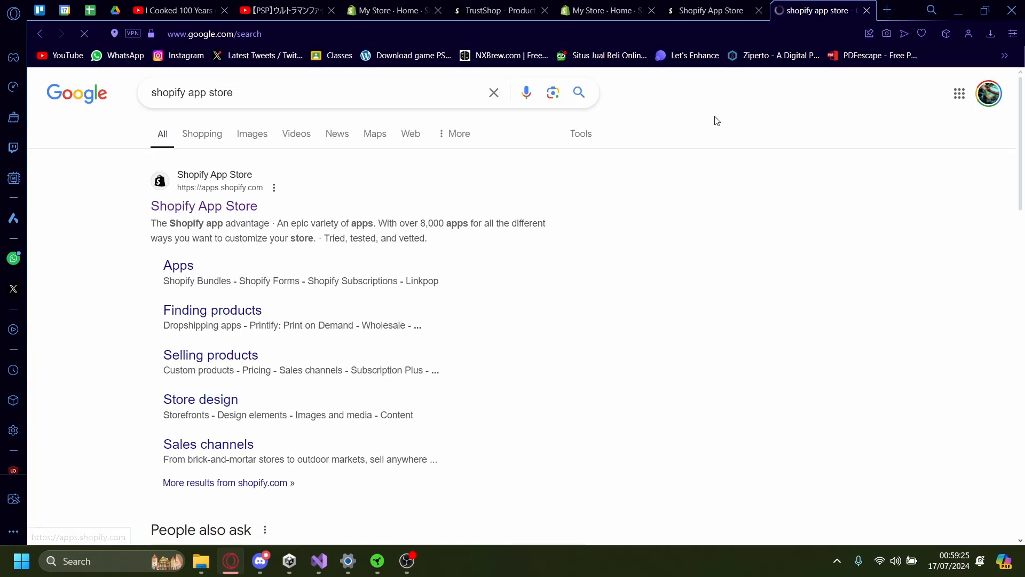
# - Open the Shopify App Store result from the Google search page
pyautogui.click(203, 205)
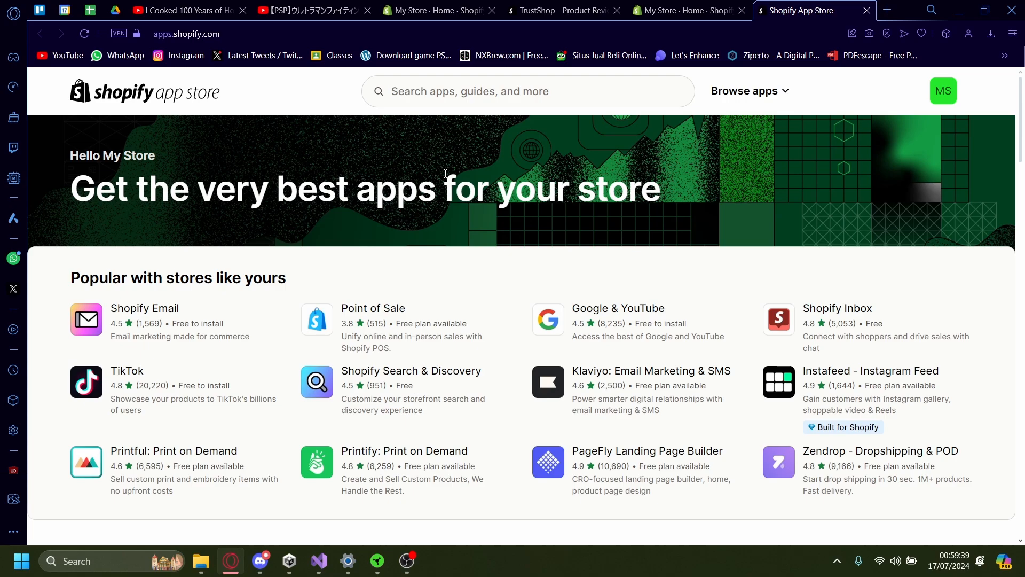
# - Search the App Store for 'trustshops' and open the TrustShop - Product Reviews listing
pyautogui.click(528, 90)
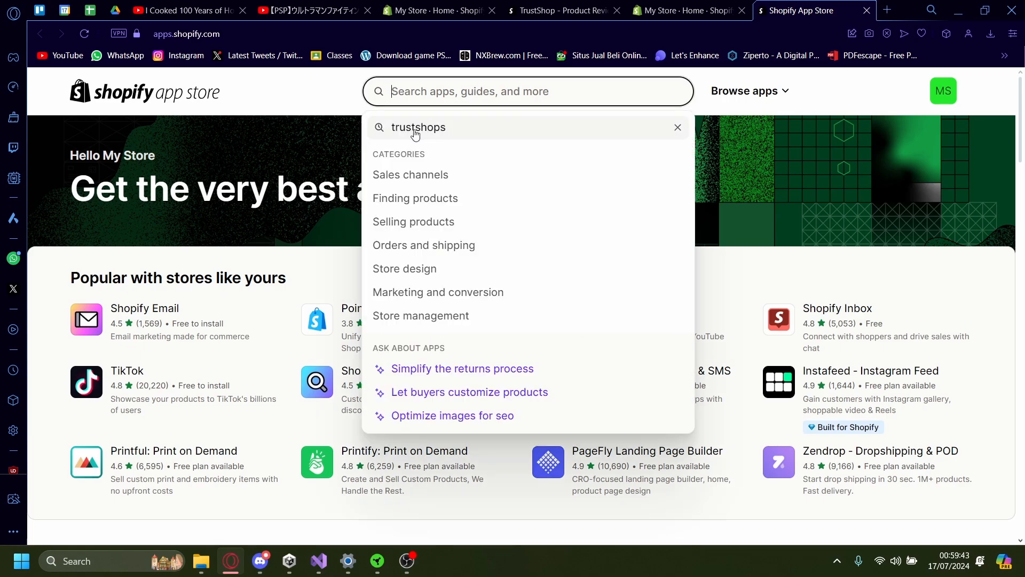
pyautogui.press('Enter')
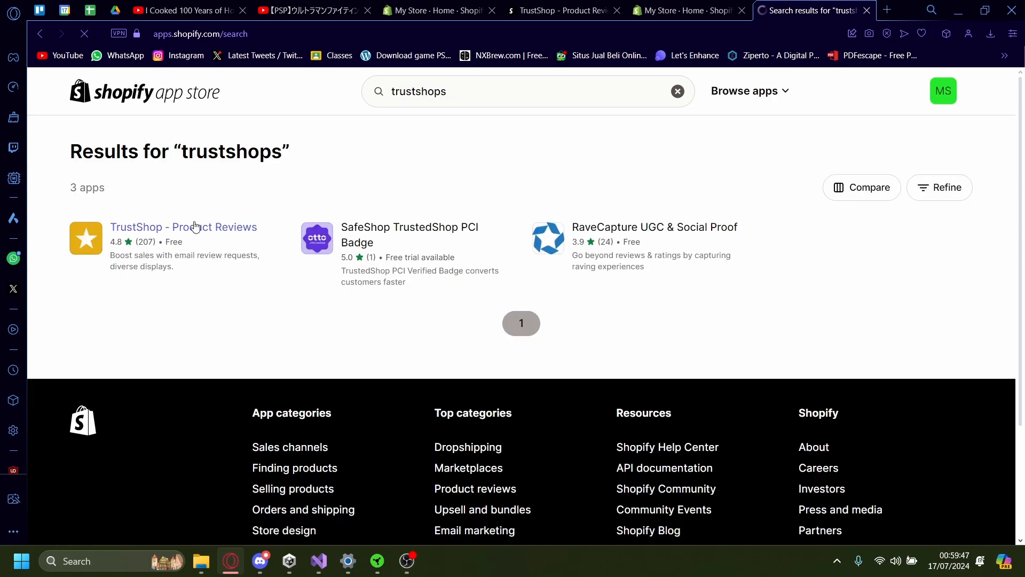
pyautogui.click(183, 227)
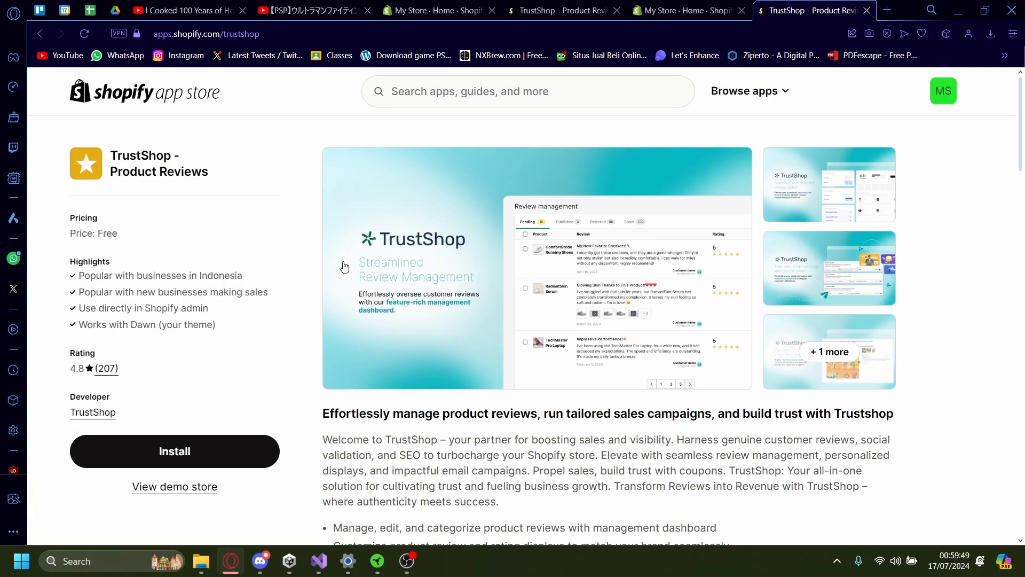
pyautogui.scroll(-3)
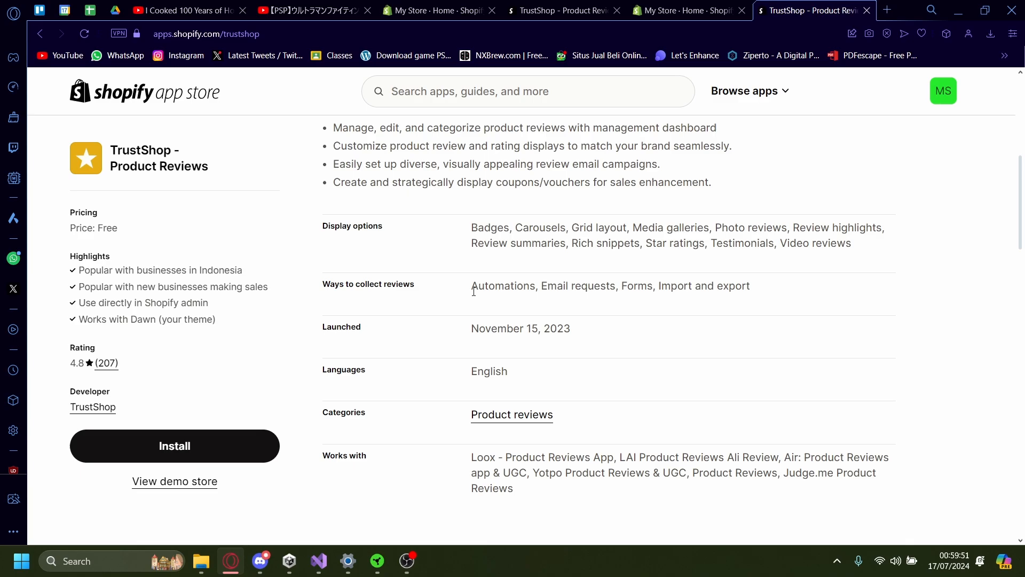
pyautogui.scroll(3)
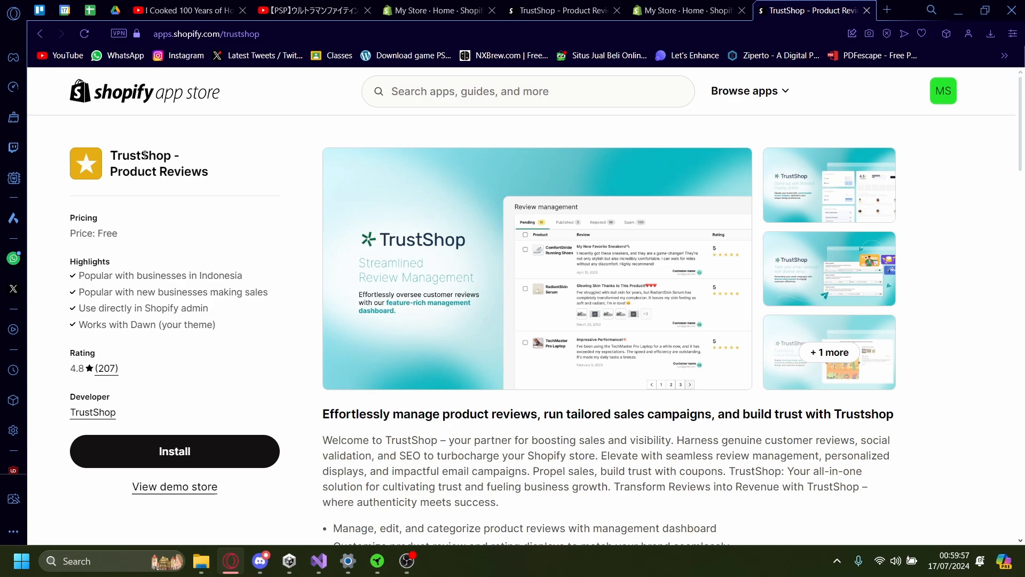
pyautogui.scroll(-3)
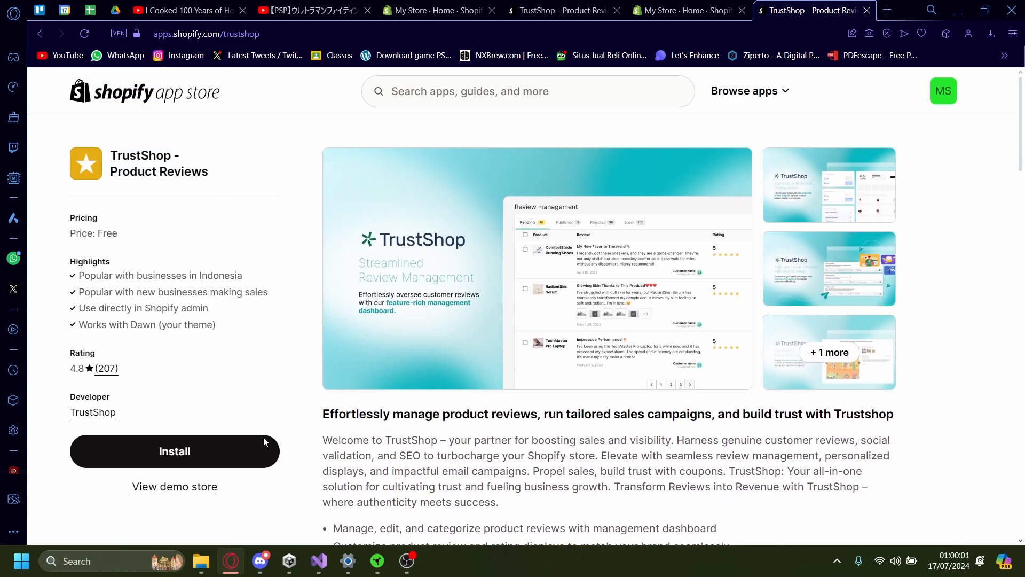
# - Install TrustShop - Product Reviews, approving its requested store data permissions
pyautogui.click(174, 451)
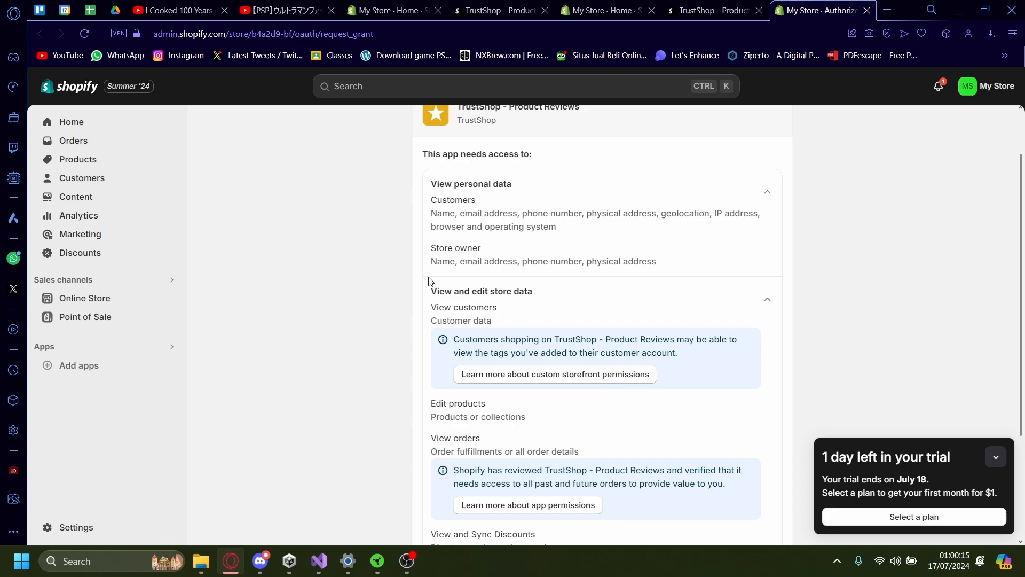
pyautogui.scroll(-3)
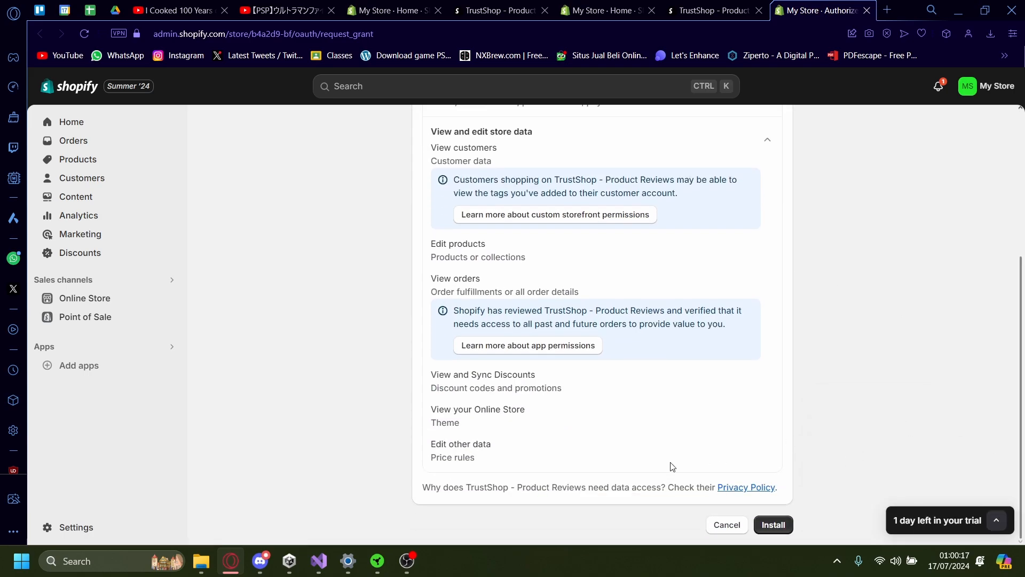
pyautogui.click(773, 523)
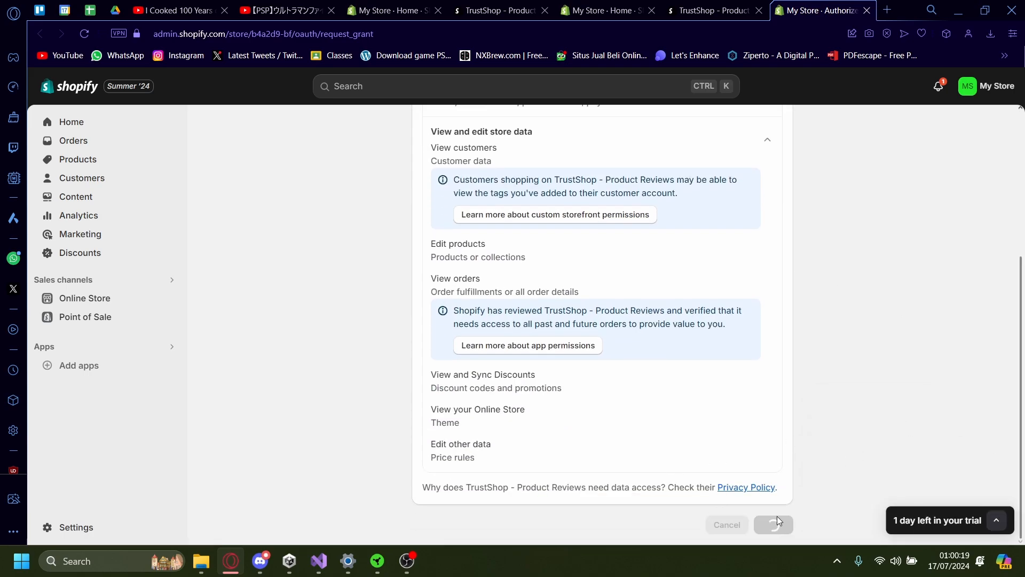
pyautogui.click(772, 525)
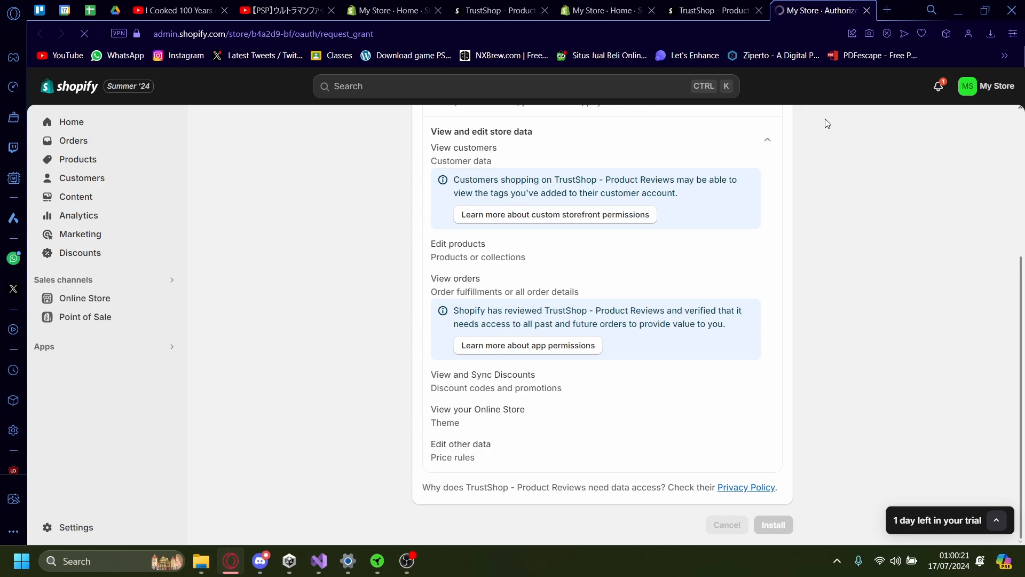
pyautogui.click(772, 524)
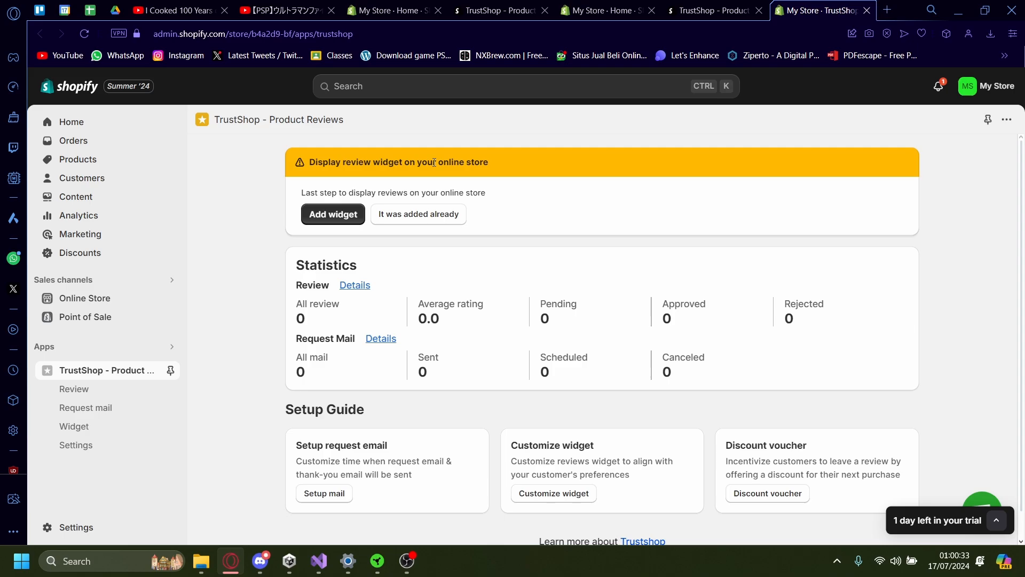
# - Dismiss the review widget banner by choosing 'It was added already'
pyautogui.doubleClick(399, 161)
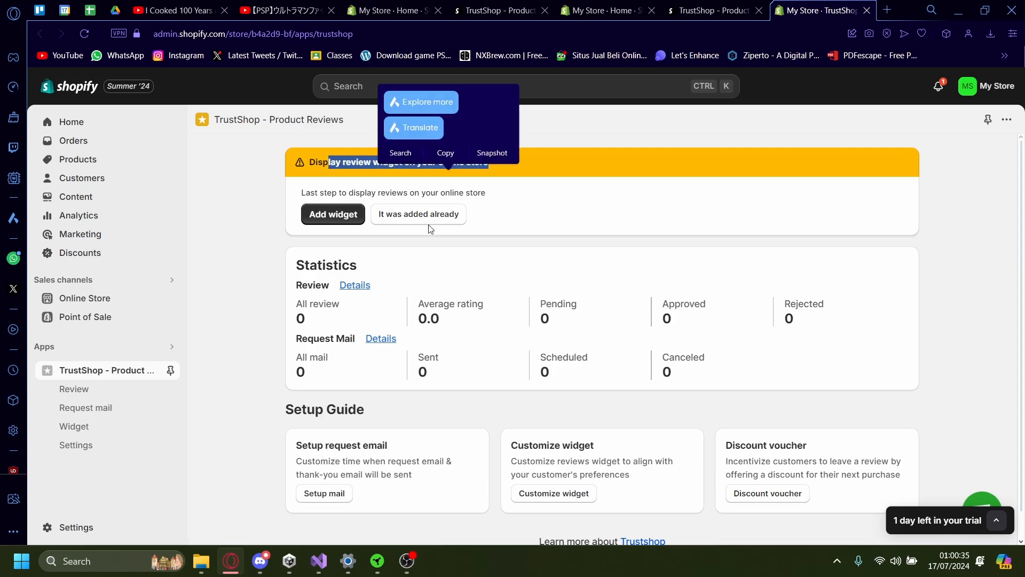
pyautogui.click(418, 213)
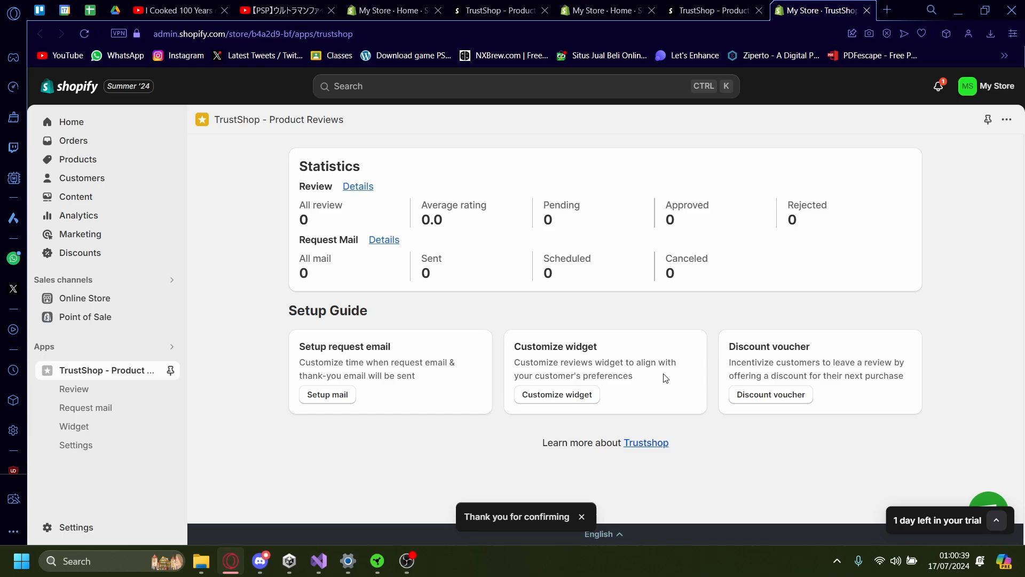
pyautogui.click(581, 516)
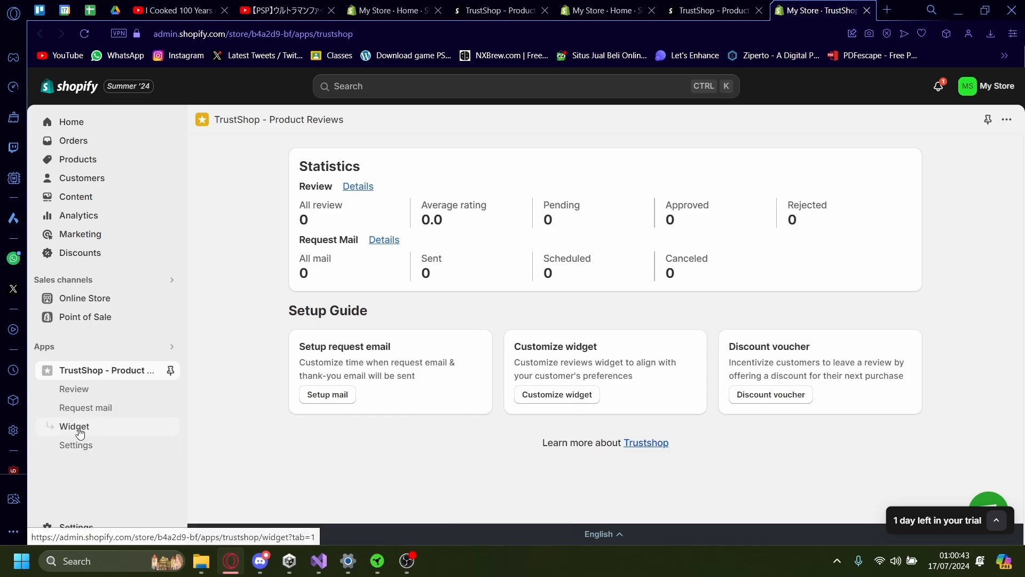
# - Open Widget, then Review Display, expand its layout settings and show theme version choices
pyautogui.click(74, 426)
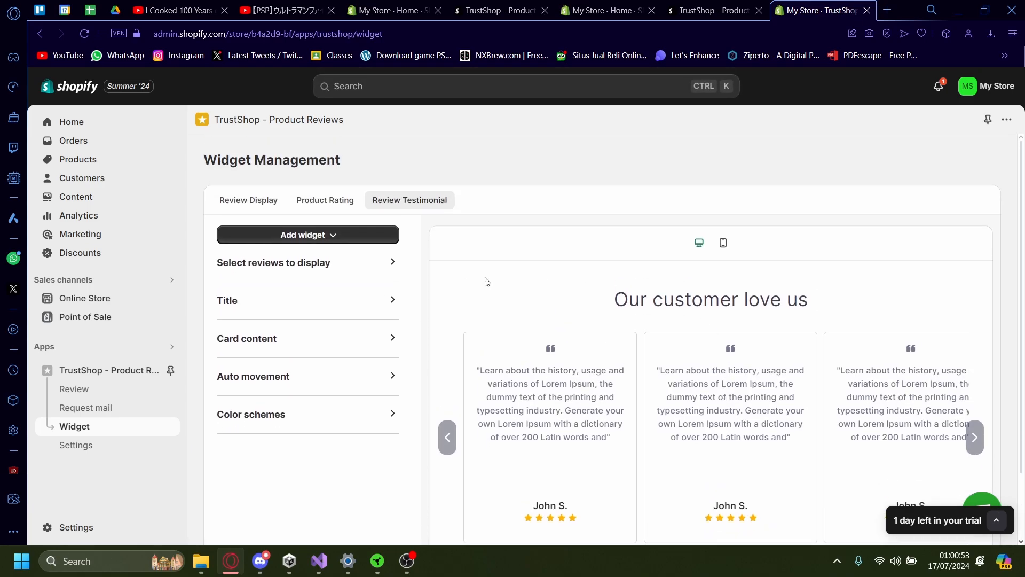
pyautogui.click(248, 200)
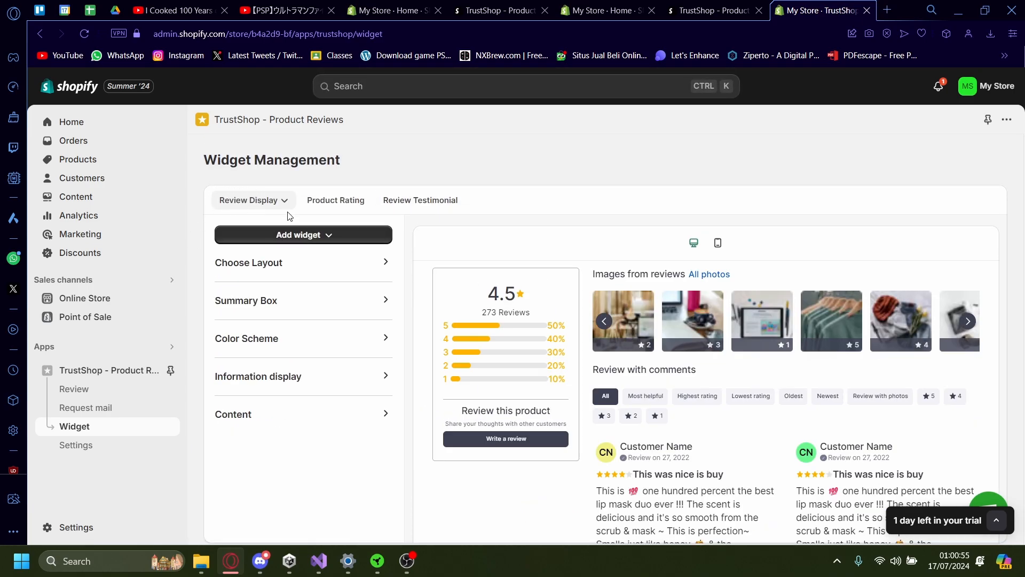
pyautogui.scroll(-3)
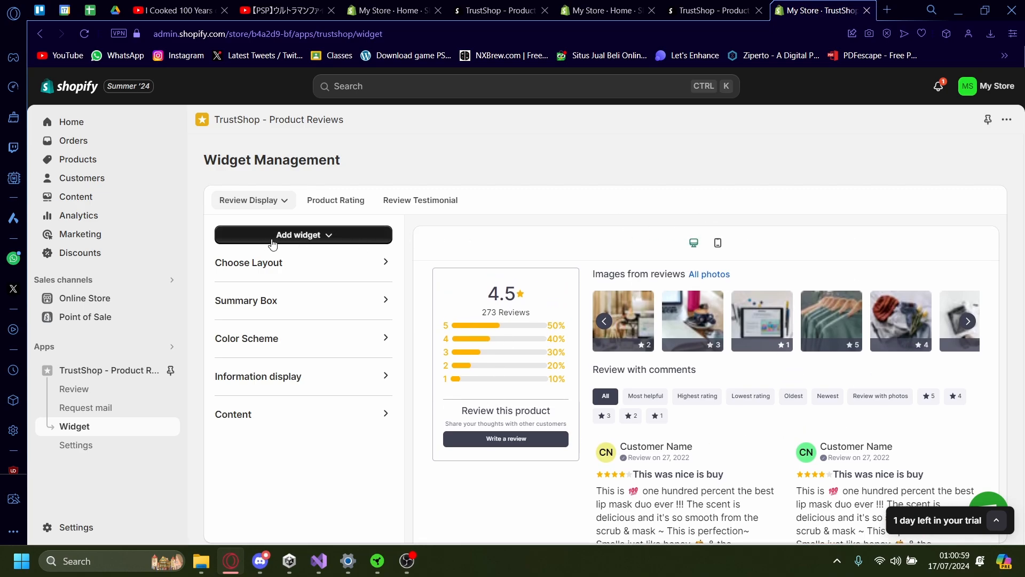
pyautogui.moveTo(236, 427)
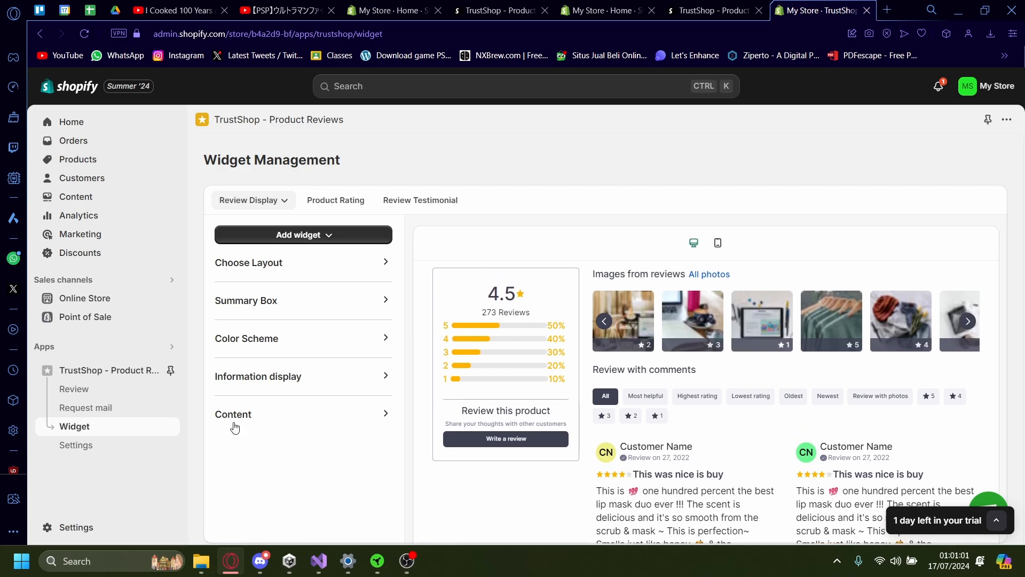
pyautogui.click(303, 262)
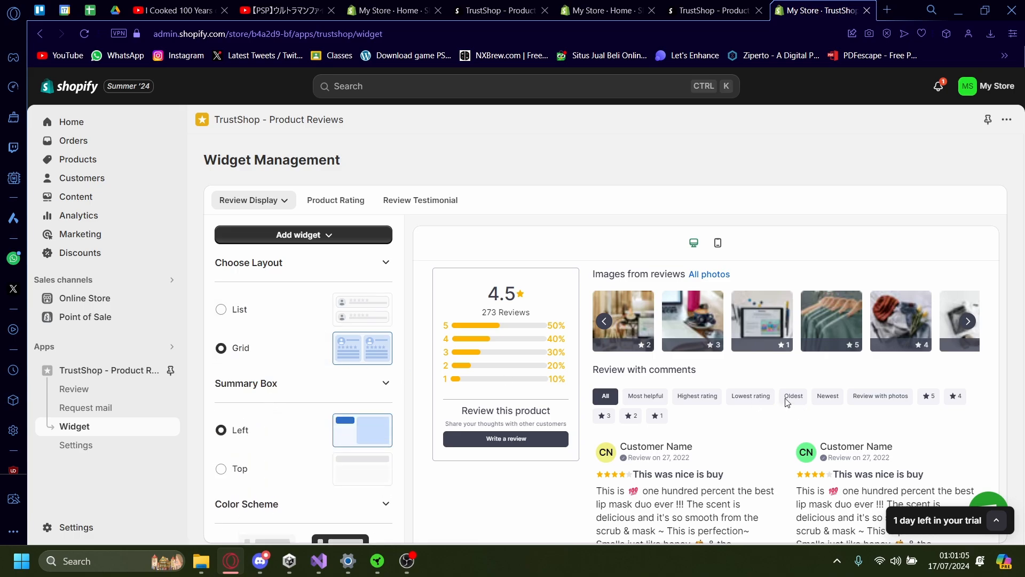
pyautogui.click(303, 235)
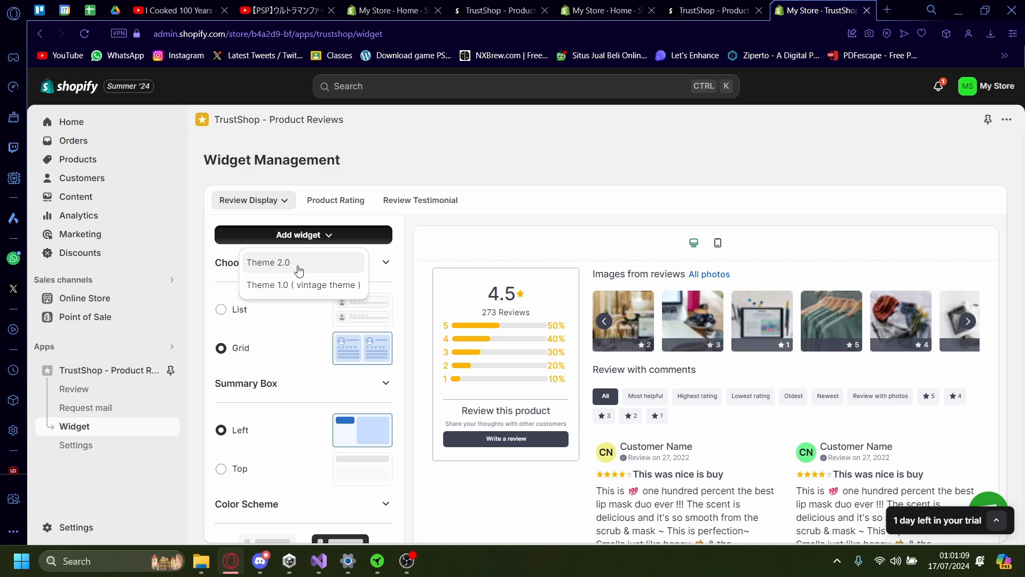
pyautogui.moveTo(283, 285)
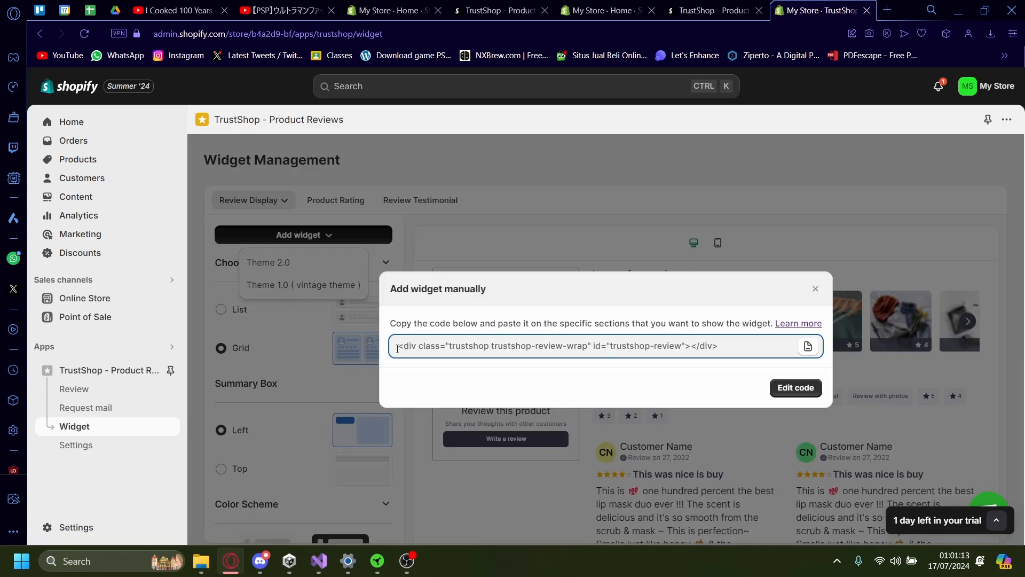
# - Select the manual embed code, then add the widget via the Theme 2.0 option
pyautogui.tripleClick(556, 346)
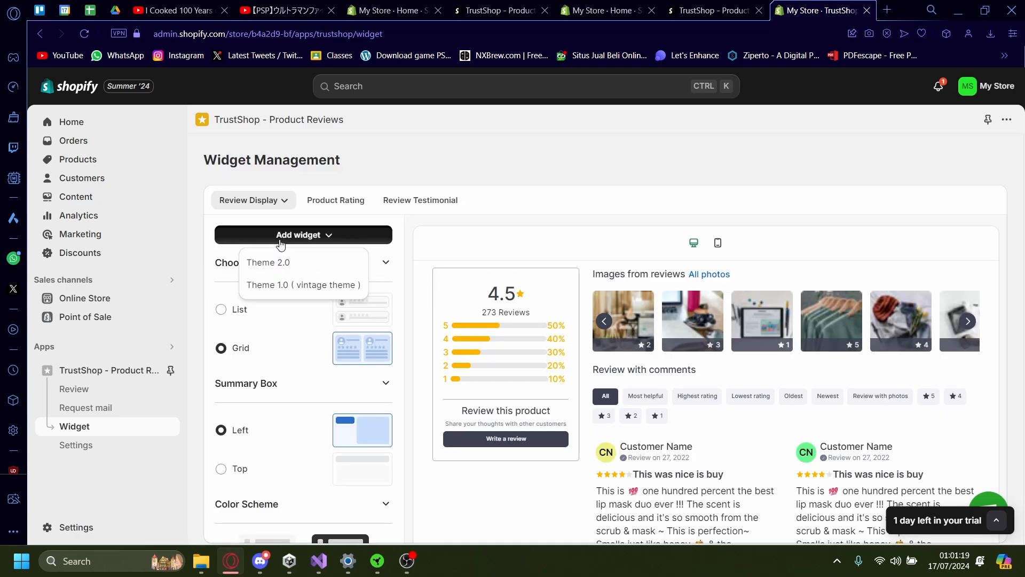
pyautogui.moveTo(275, 262)
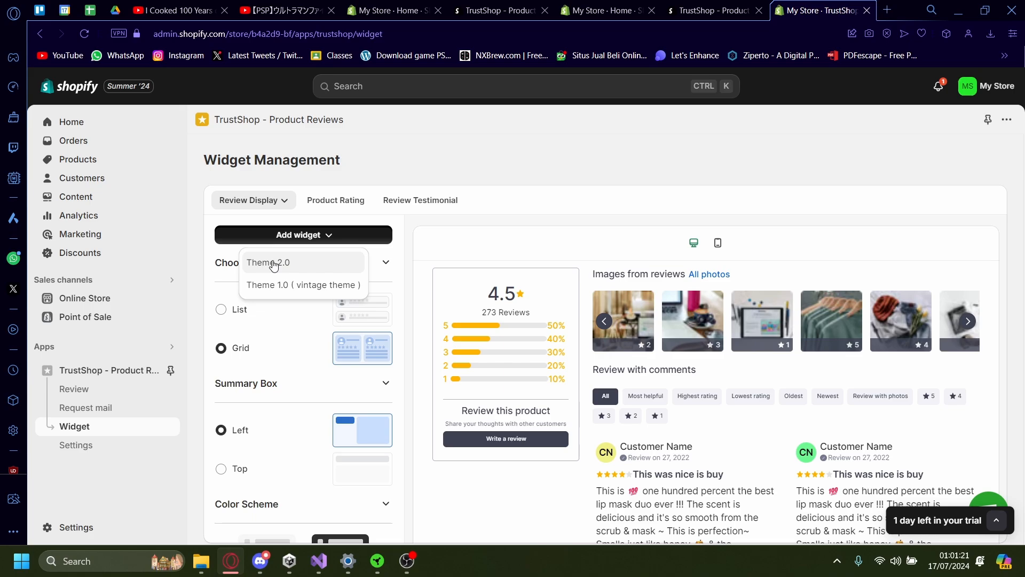
pyautogui.click(267, 262)
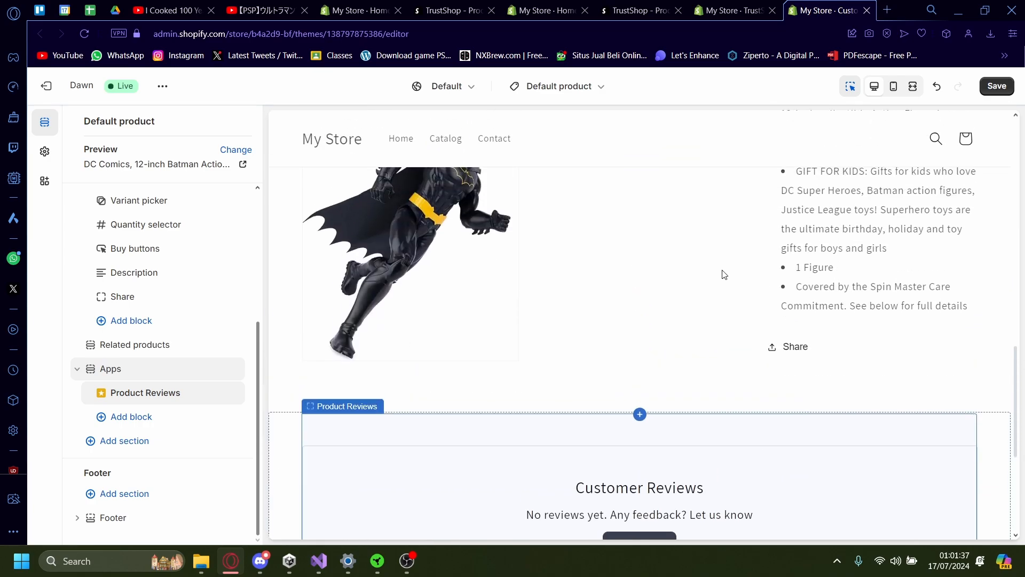
# - Scroll the Dawn product page preview to view the Customer Reviews section with Write review
pyautogui.scroll(-3)
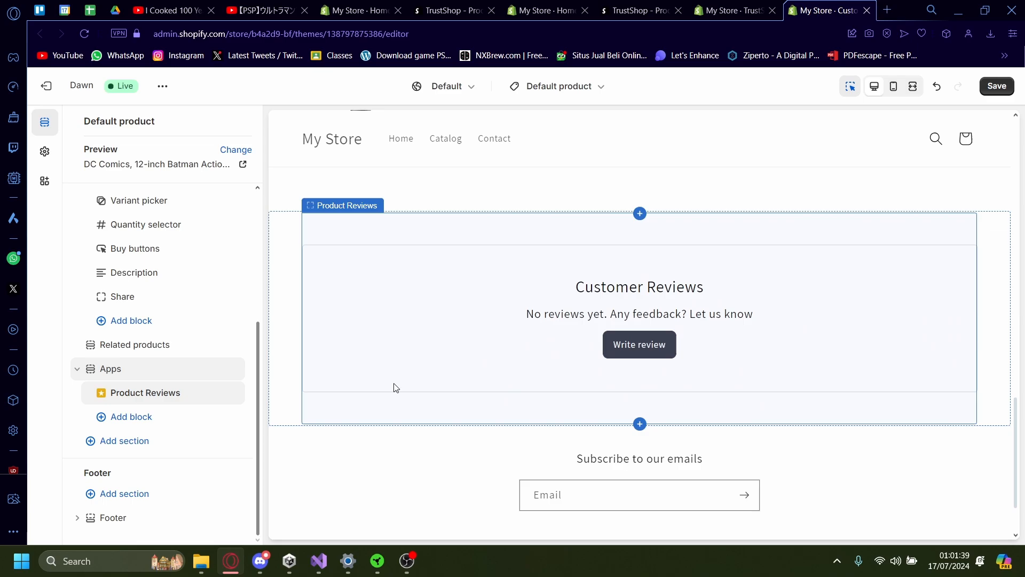
pyautogui.moveTo(401, 332)
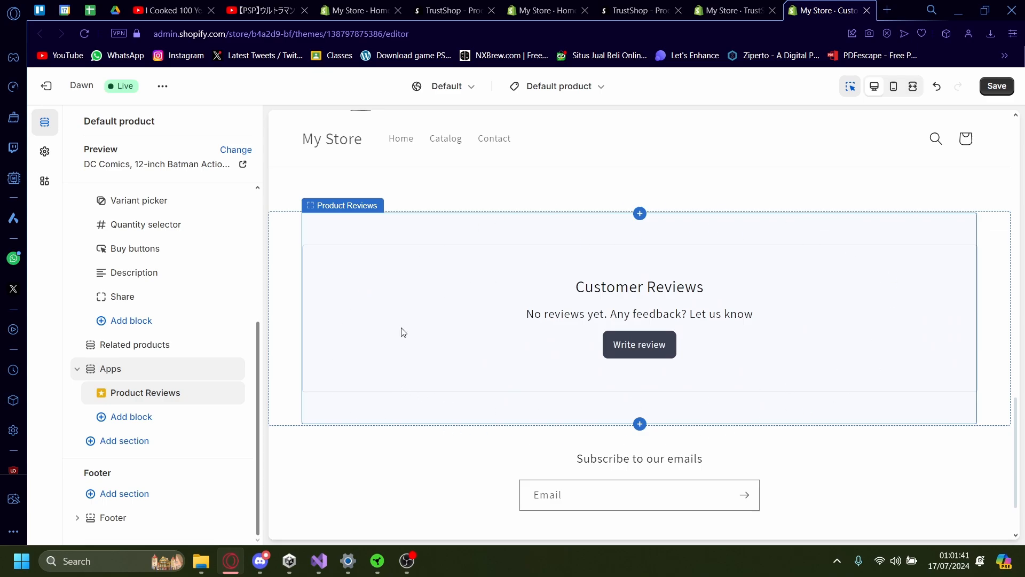
pyautogui.moveTo(460, 352)
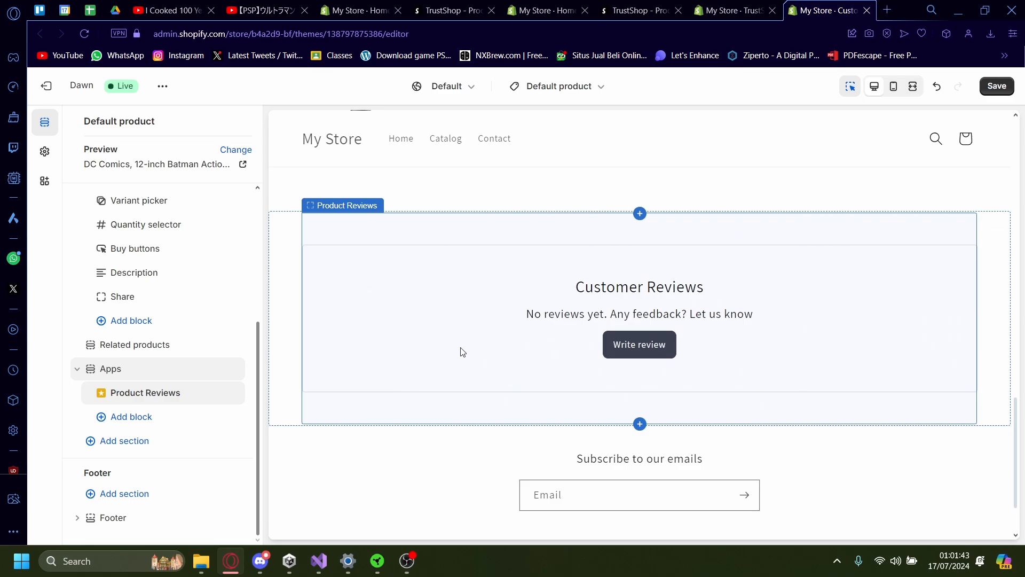
pyautogui.scroll(3)
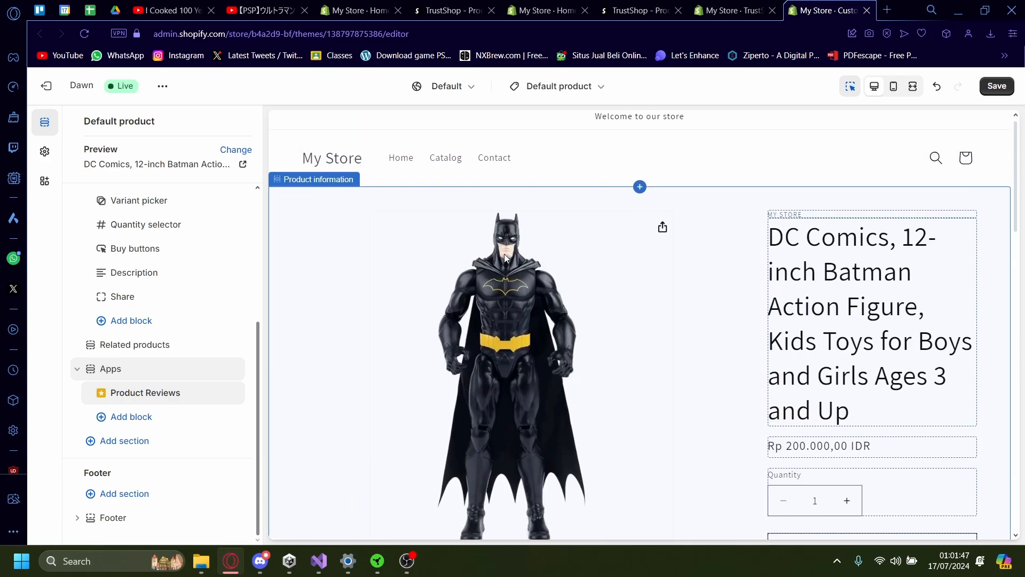
pyautogui.scroll(-3)
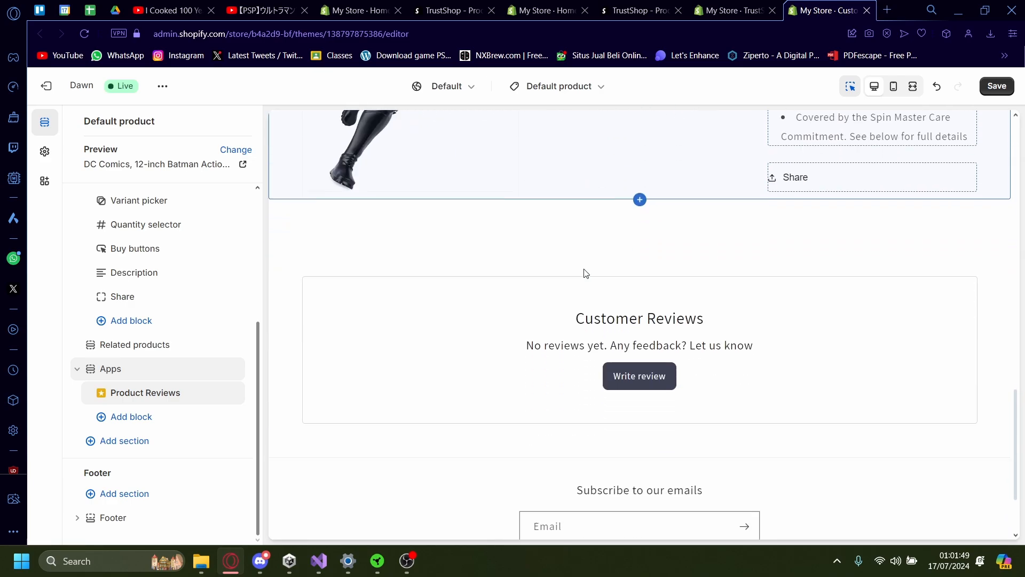
pyautogui.scroll(-3)
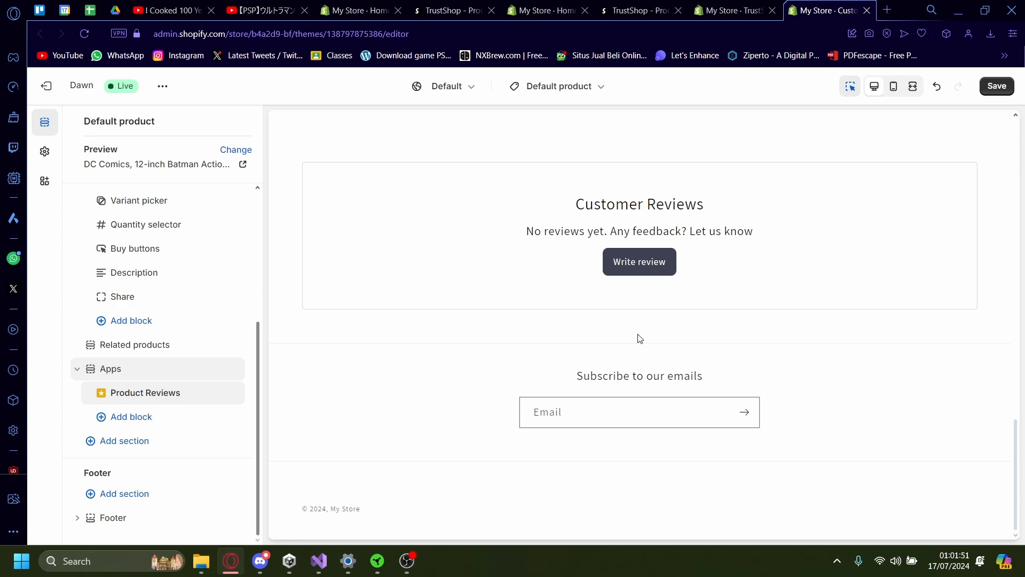